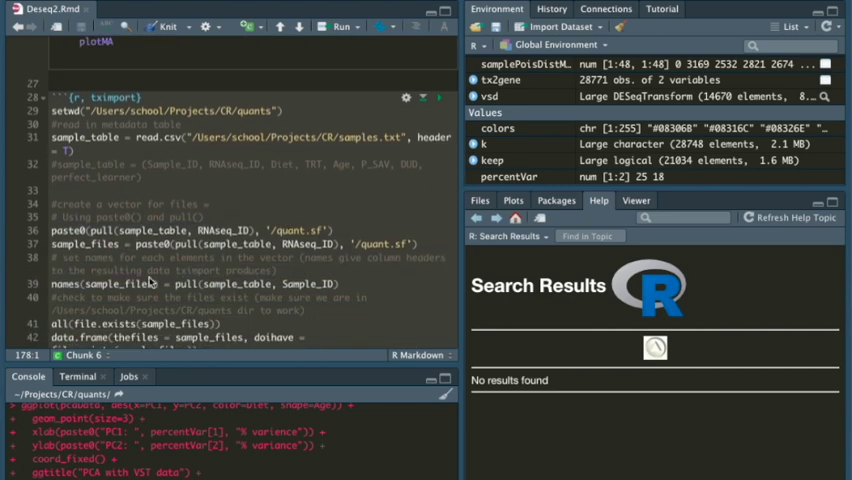
- Scroll down the R Markdown document to the PCA chunk and its diet-coloured plot
scroll(down, 3)
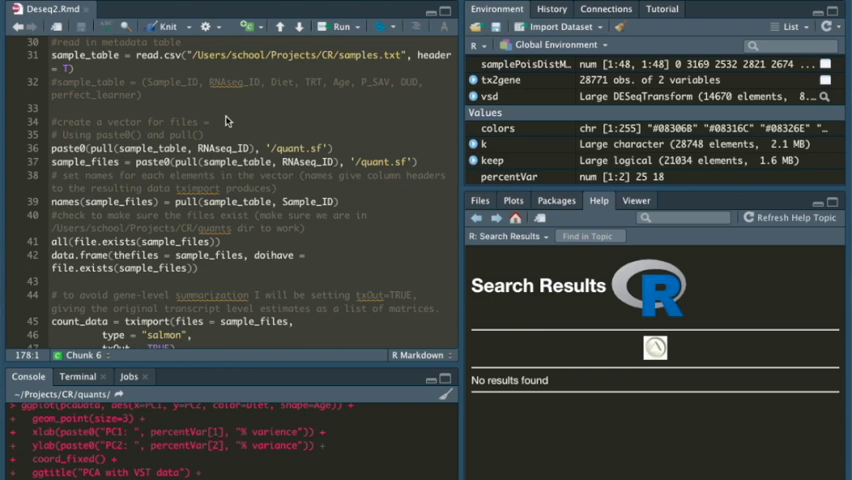
mouse_move(295, 190)
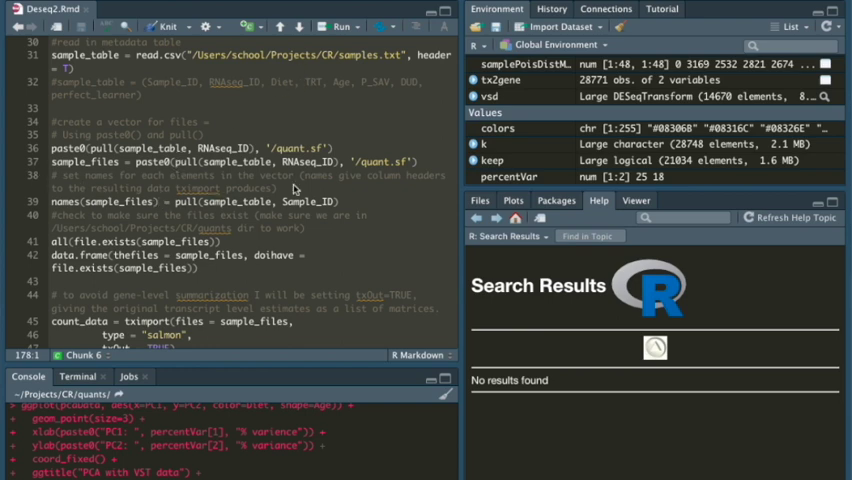
mouse_move(303, 252)
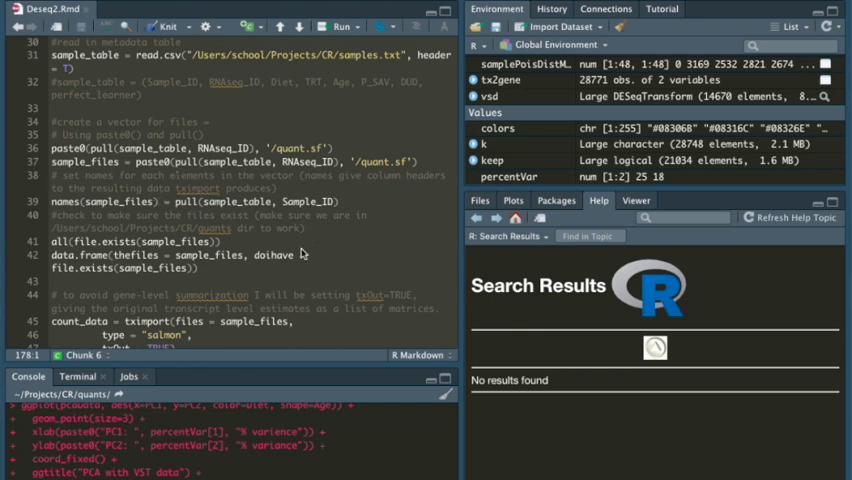
scroll(down, 3)
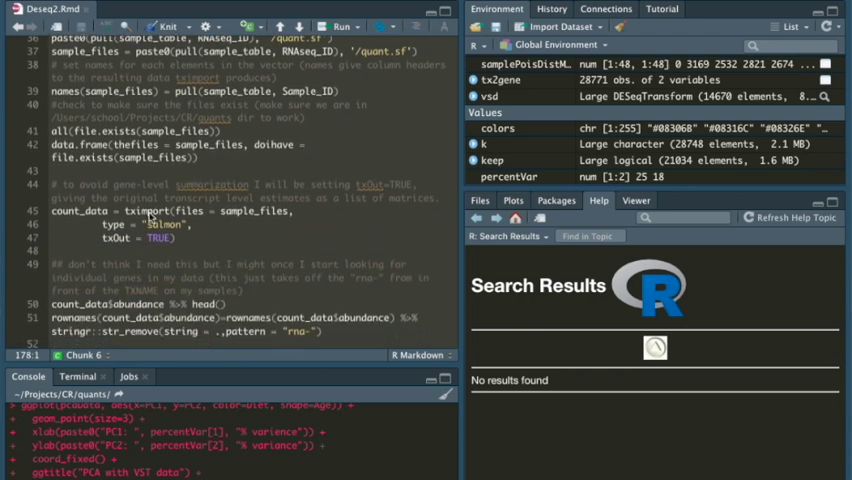
scroll(down, 3)
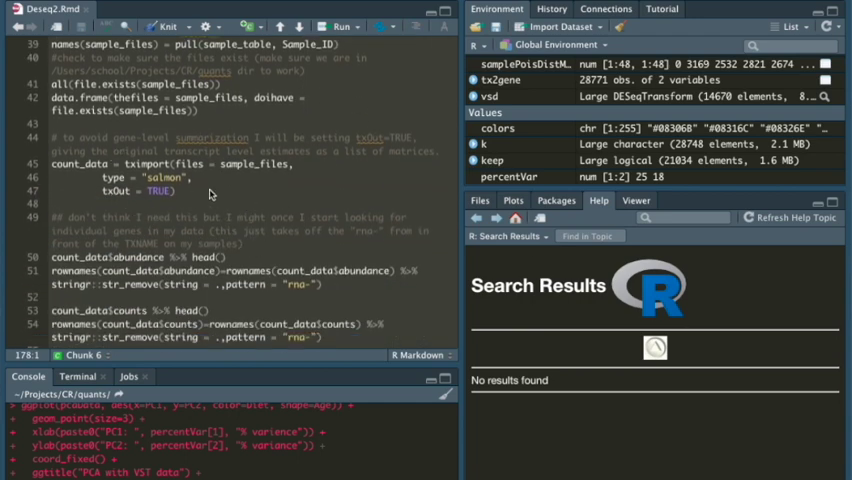
scroll(down, 3)
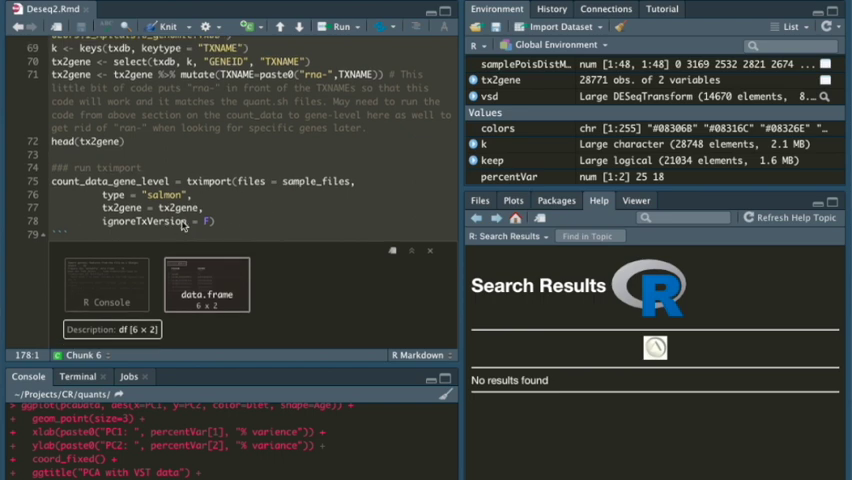
scroll(down, 3)
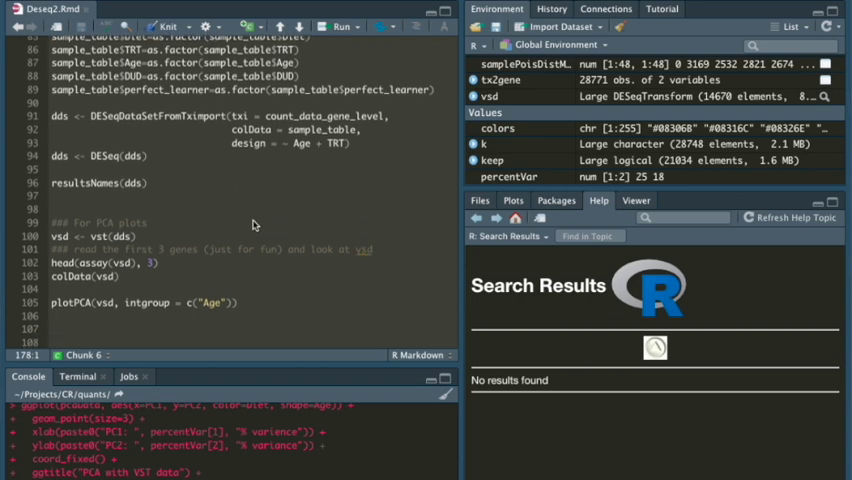
scroll(down, 3)
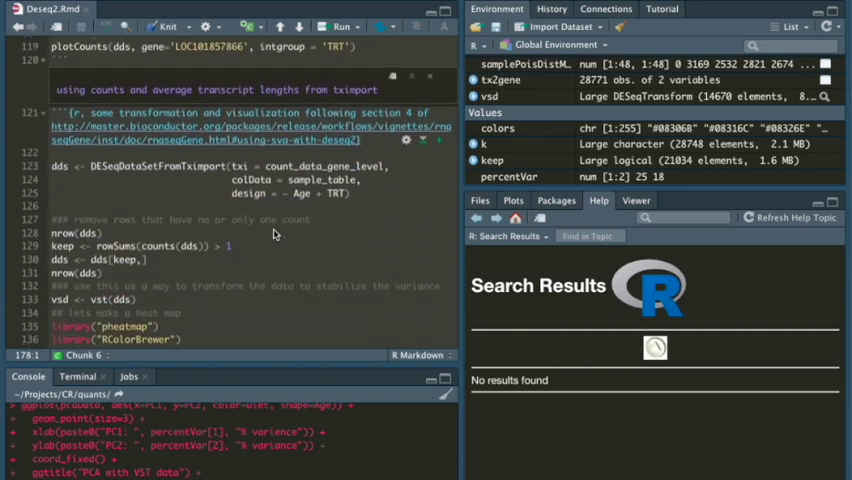
scroll(down, 3)
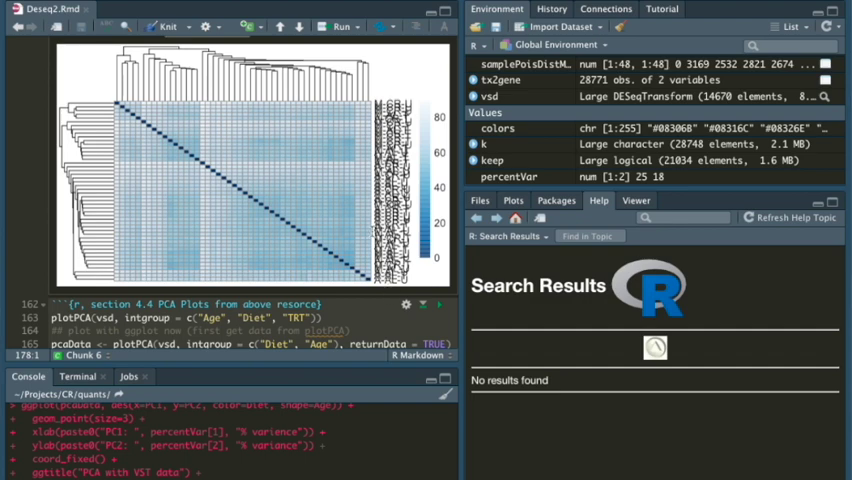
scroll(down, 3)
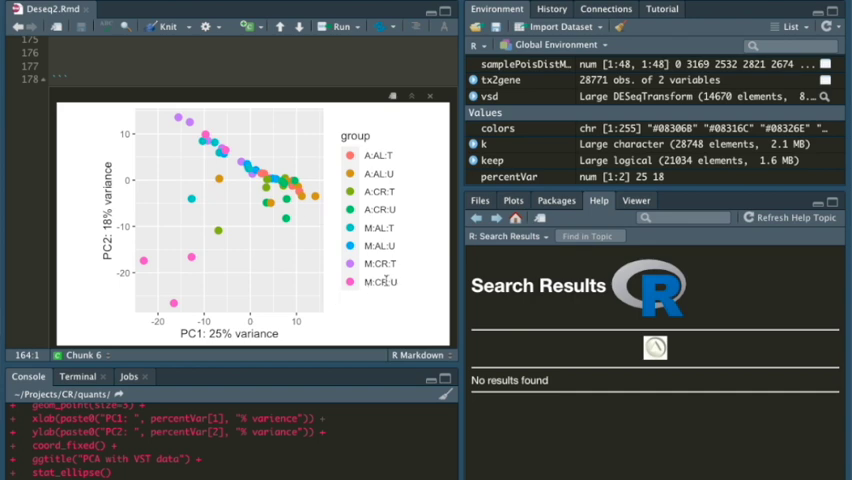
mouse_move(391, 294)
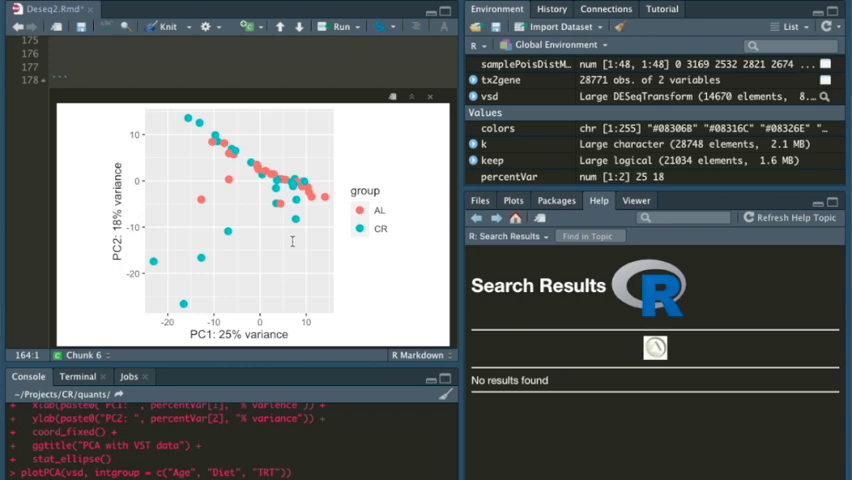
mouse_move(285, 253)
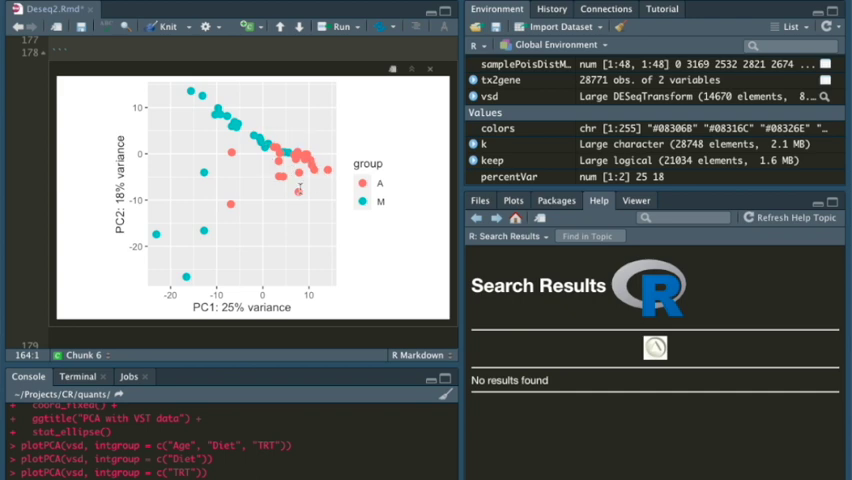
mouse_move(330, 188)
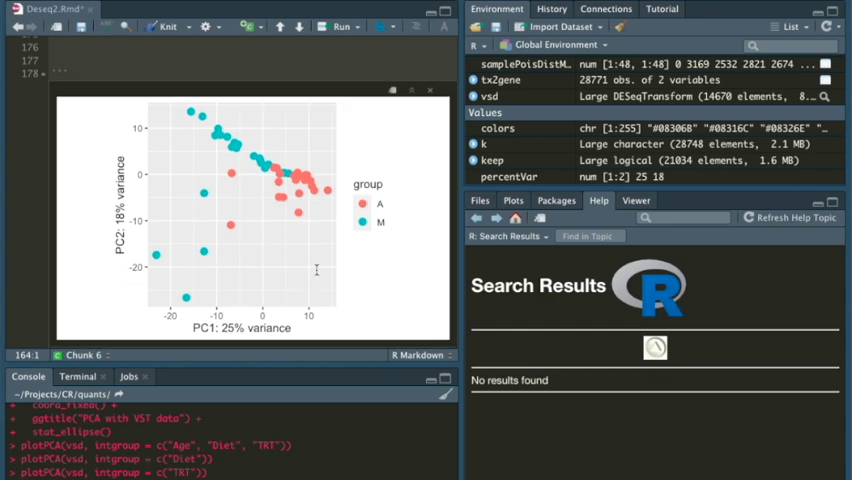
mouse_move(302, 282)
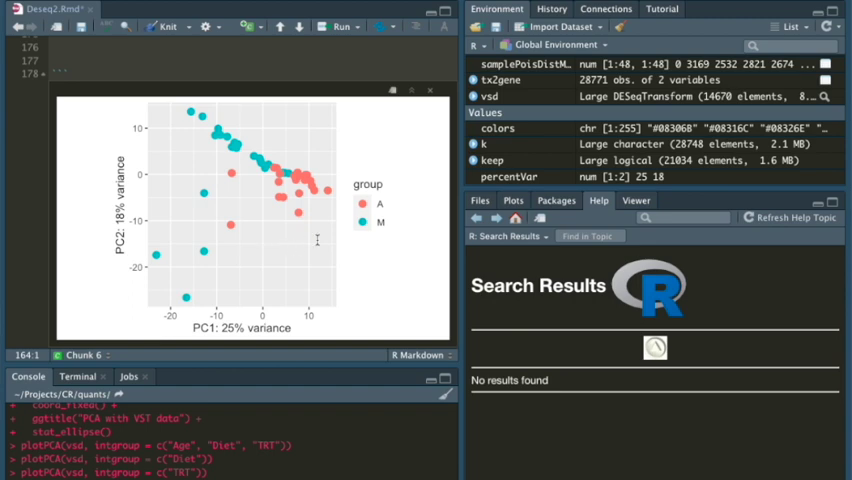
mouse_move(243, 204)
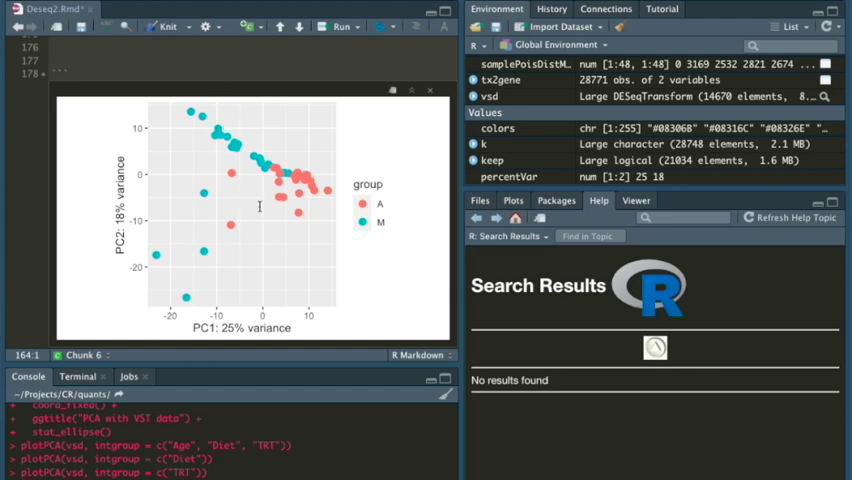
mouse_move(316, 229)
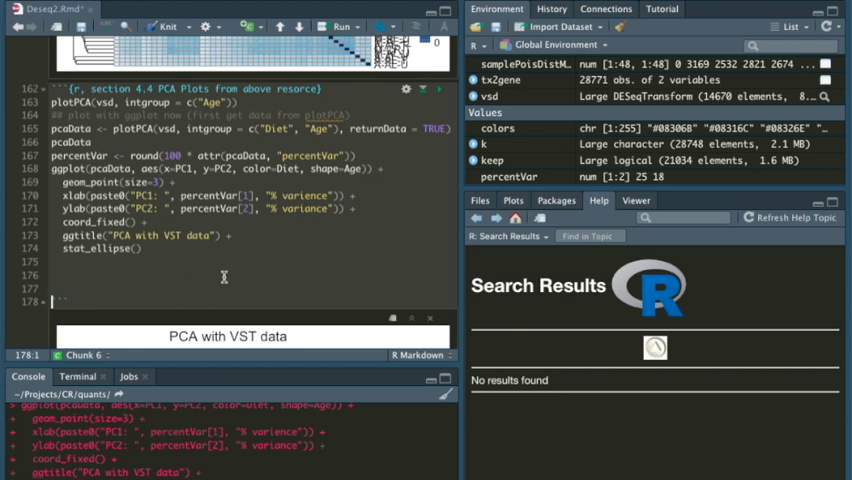
mouse_move(368, 252)
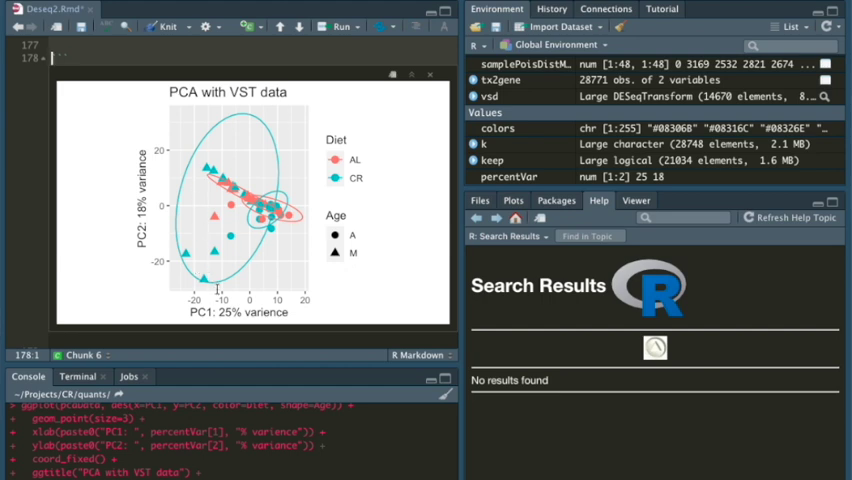
mouse_move(303, 248)
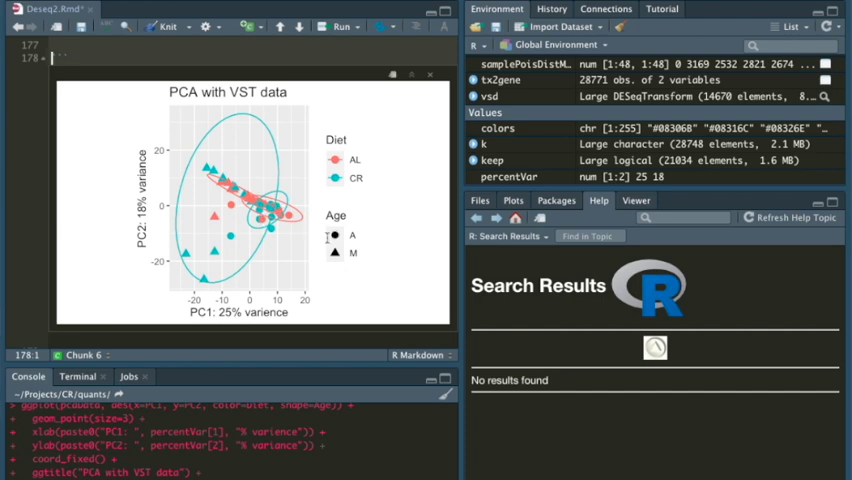
mouse_move(307, 248)
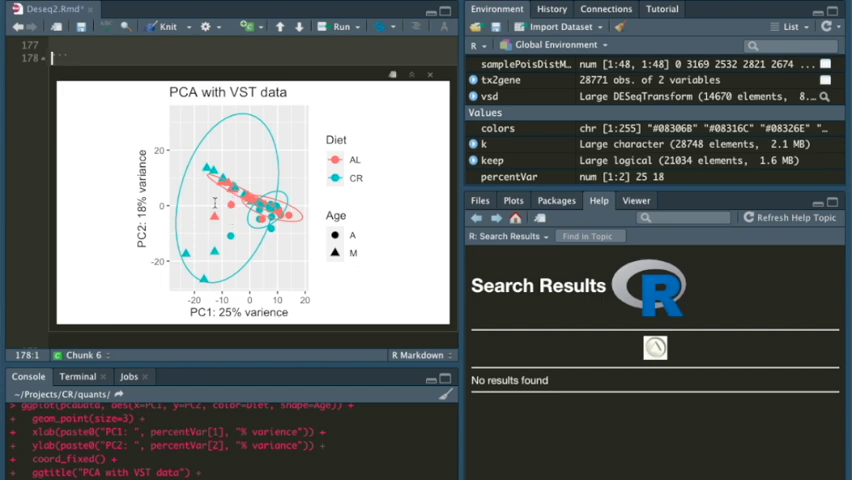
mouse_move(251, 133)
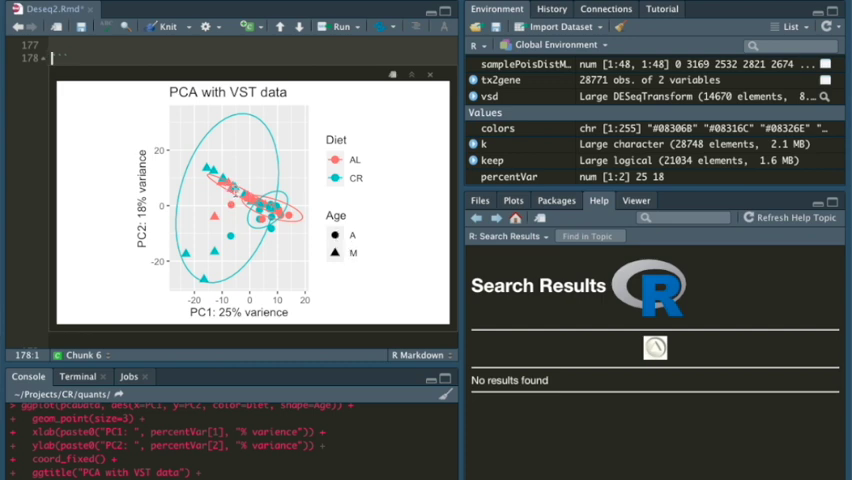
mouse_move(238, 188)
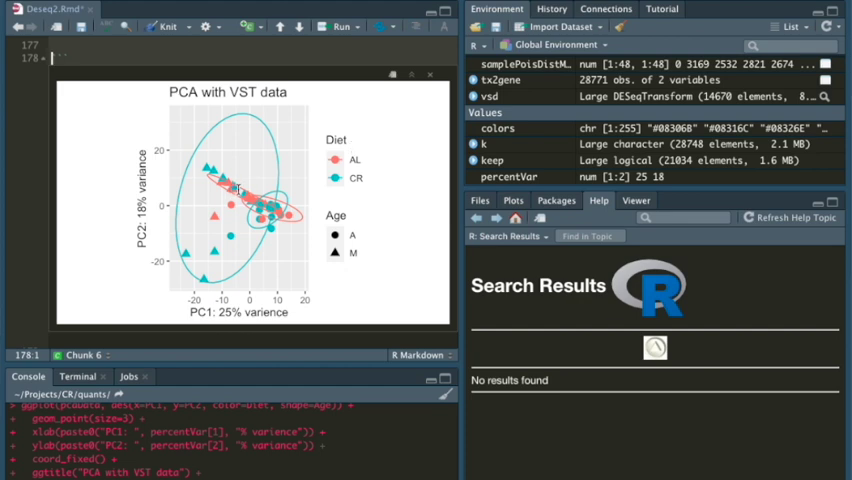
mouse_move(313, 204)
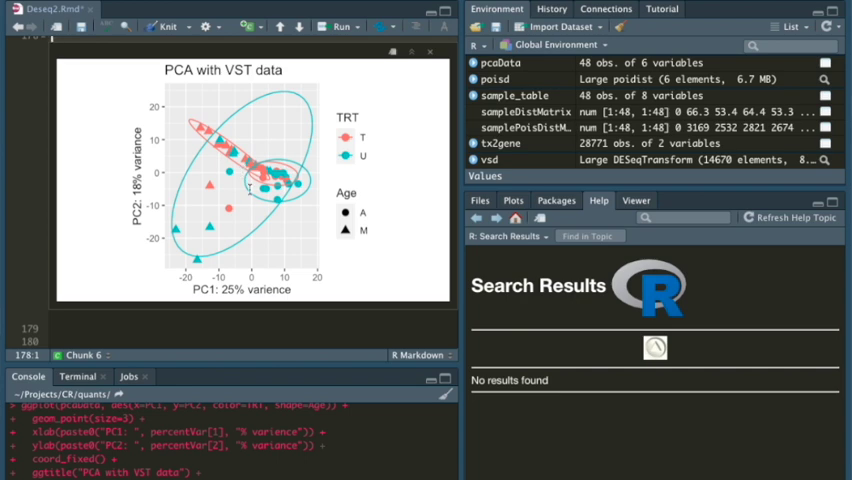
mouse_move(291, 205)
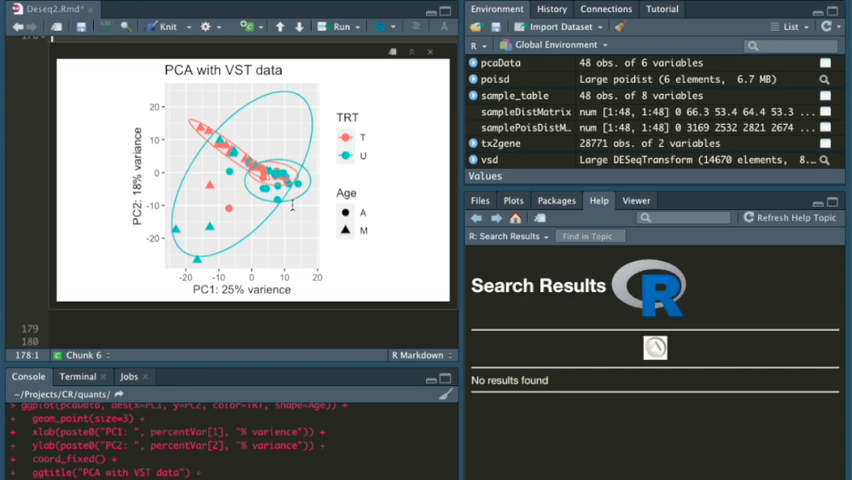
mouse_move(293, 207)
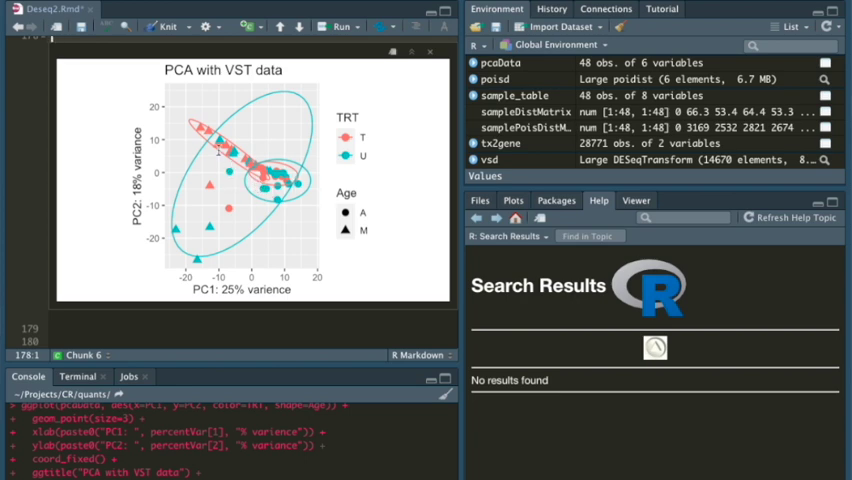
mouse_move(222, 228)
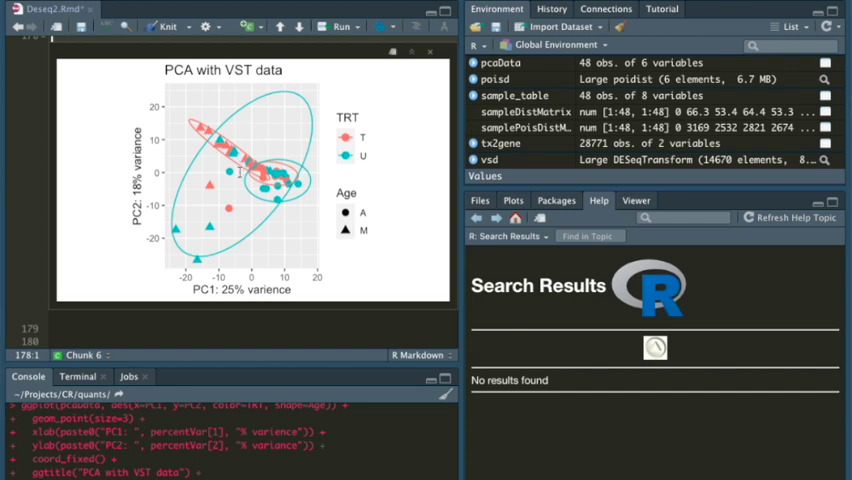
mouse_move(300, 126)
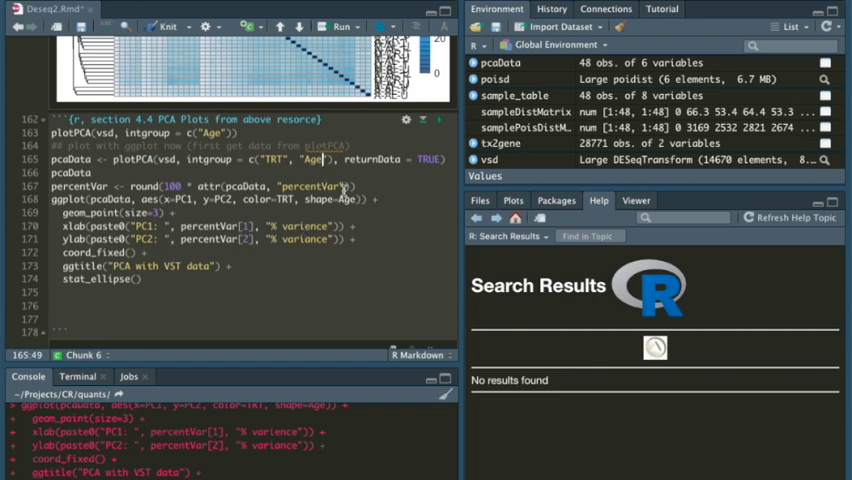
- Type 'Die' to change the PCA grouping variable from Age to Diet
text(Diet)
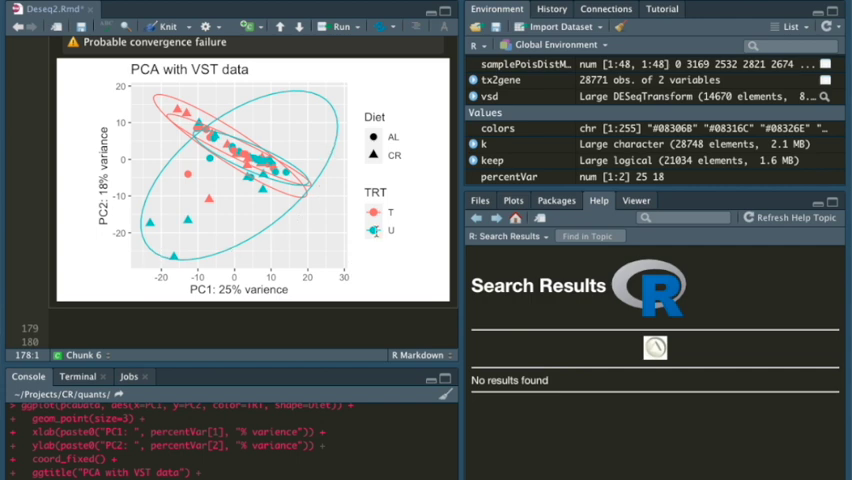
mouse_move(322, 233)
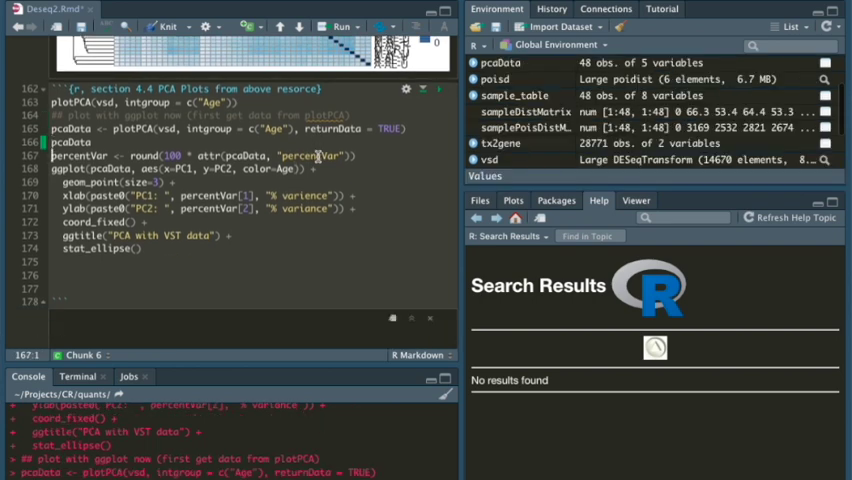
- Add Diet to intgroup = c("Age") and use Diet as the point shape
click(338, 27)
text(, "c)
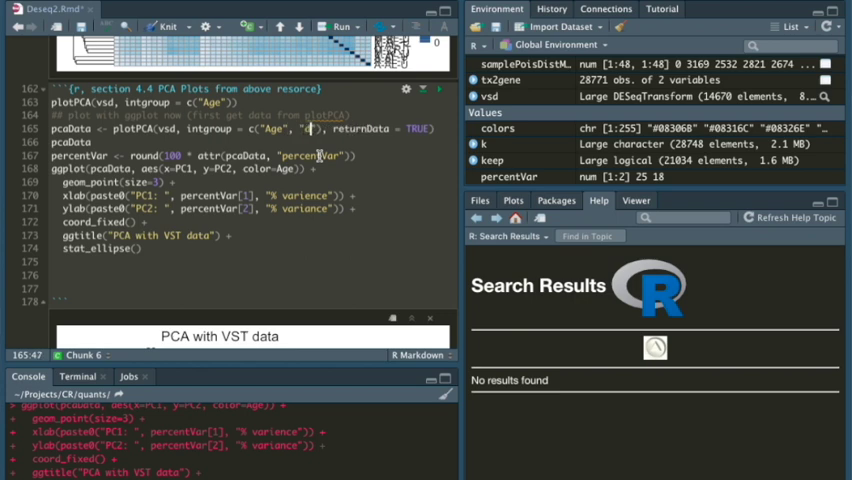
text(d)
click(252, 169)
text(, shape)
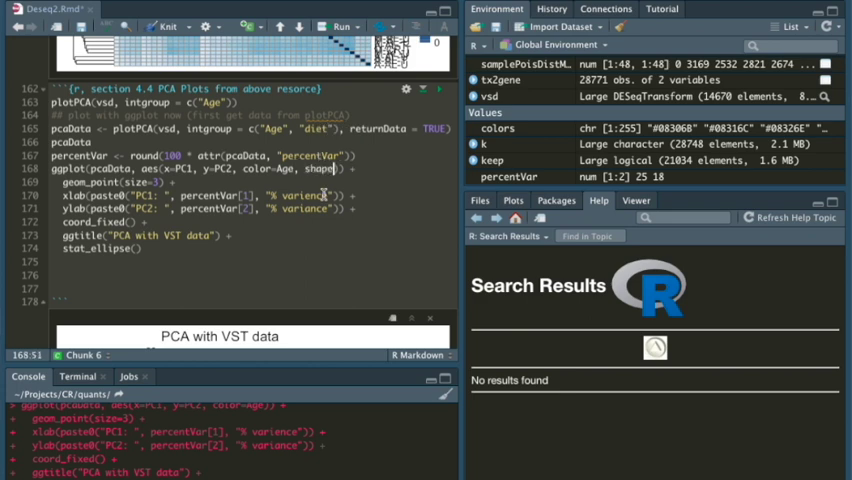
text())
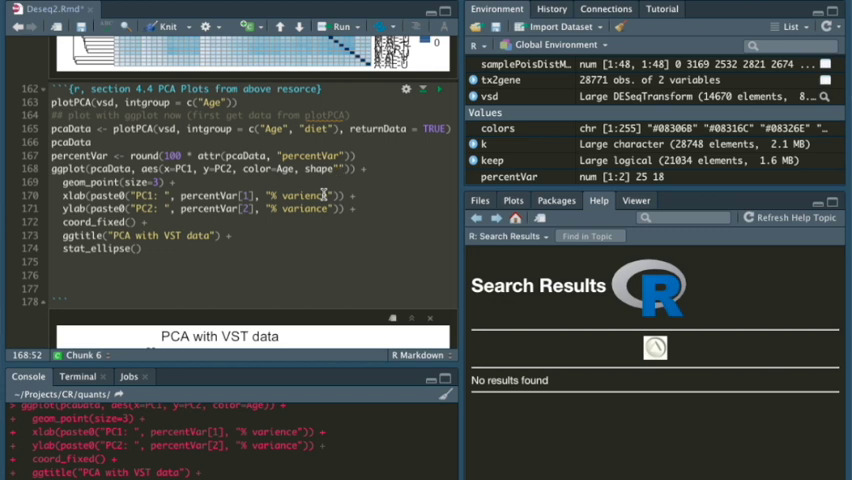
text(Diet)
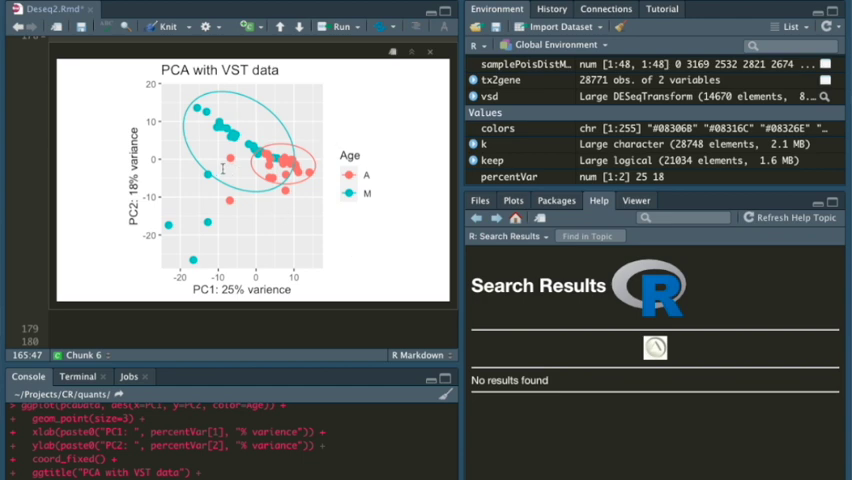
mouse_move(289, 178)
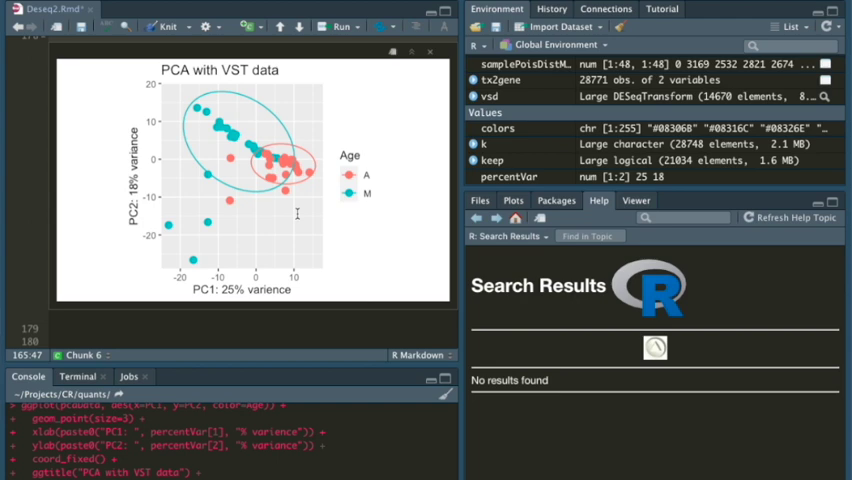
mouse_move(217, 281)
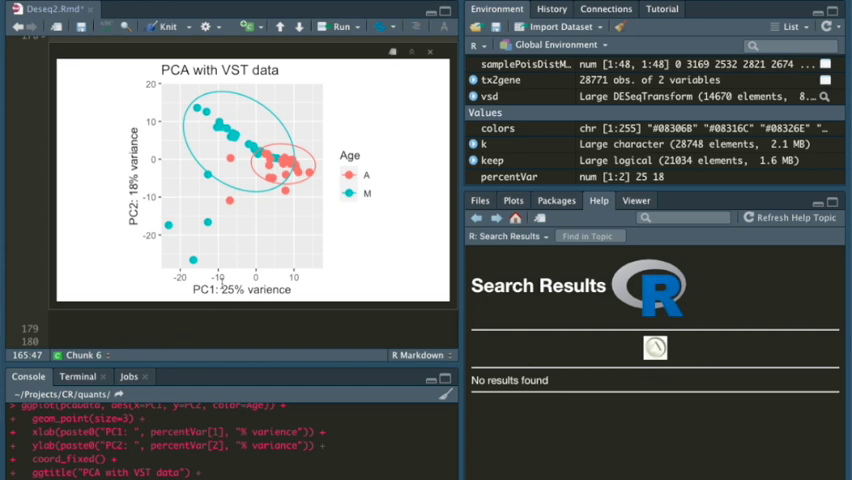
mouse_move(184, 175)
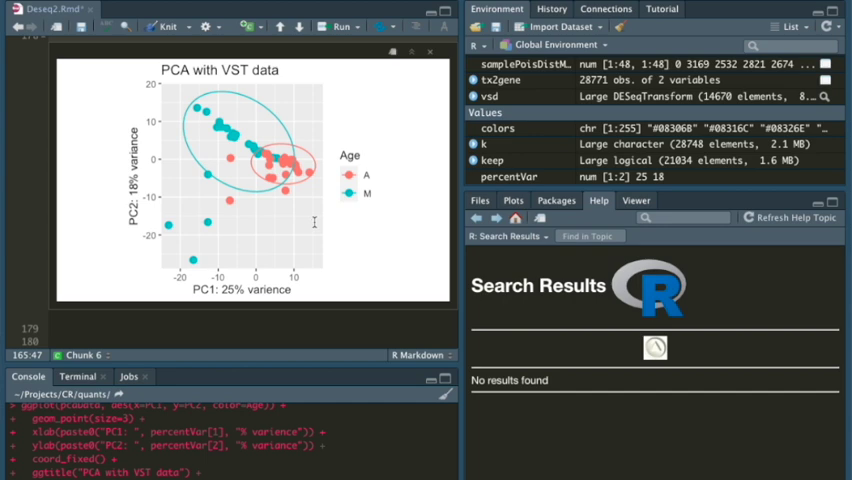
mouse_move(349, 242)
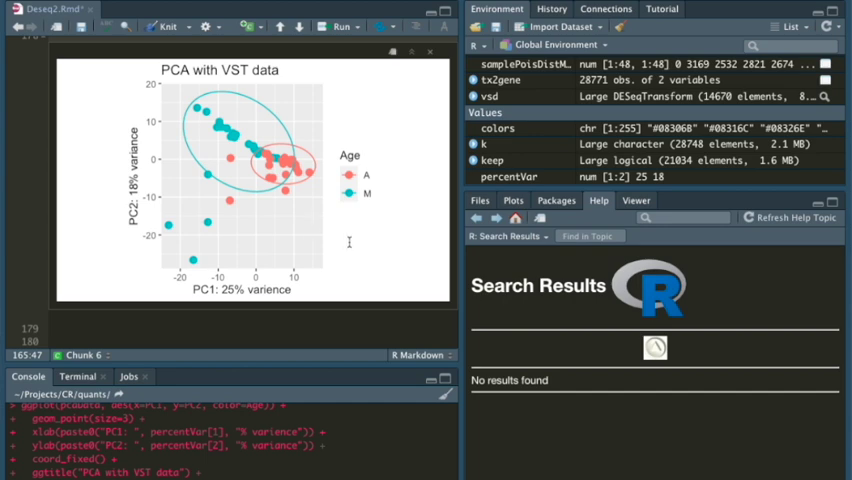
mouse_move(165, 254)
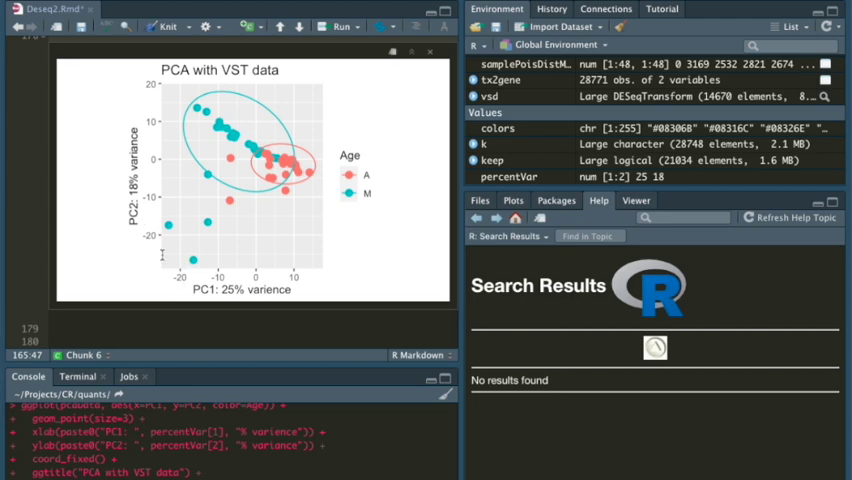
mouse_move(380, 235)
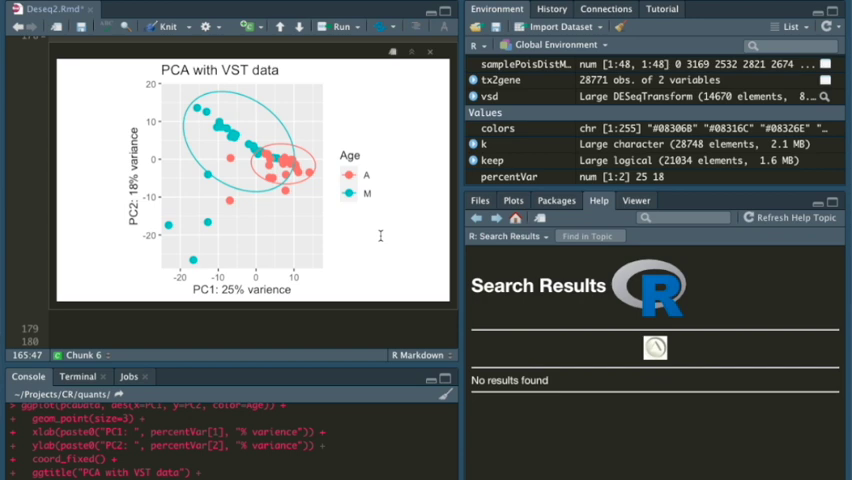
mouse_move(283, 220)
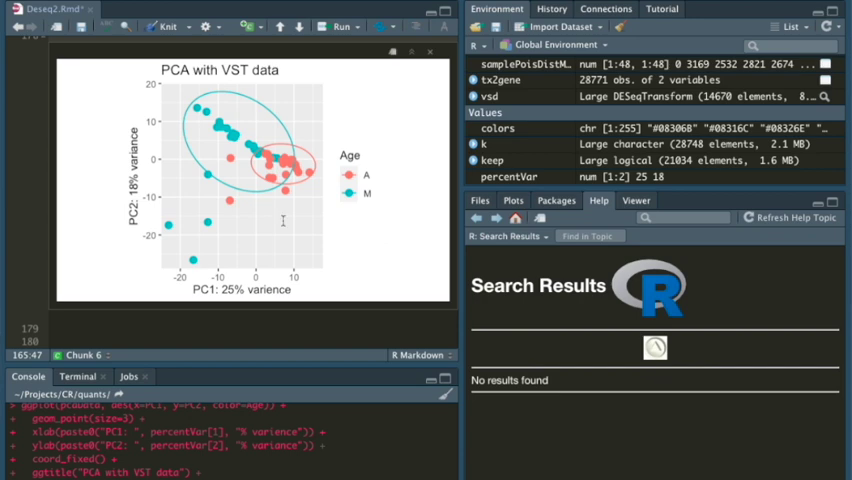
mouse_move(279, 254)
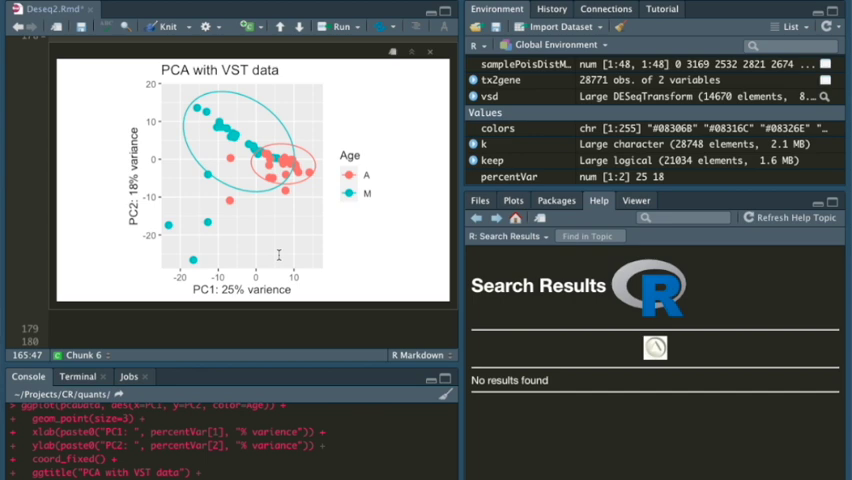